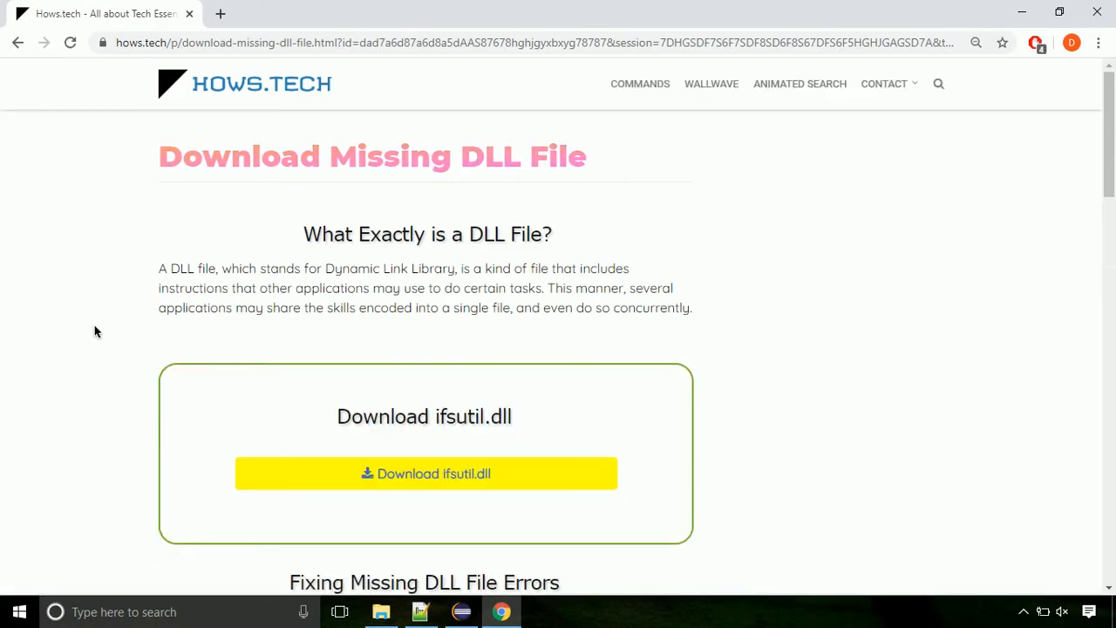
mouse_move(426, 474)
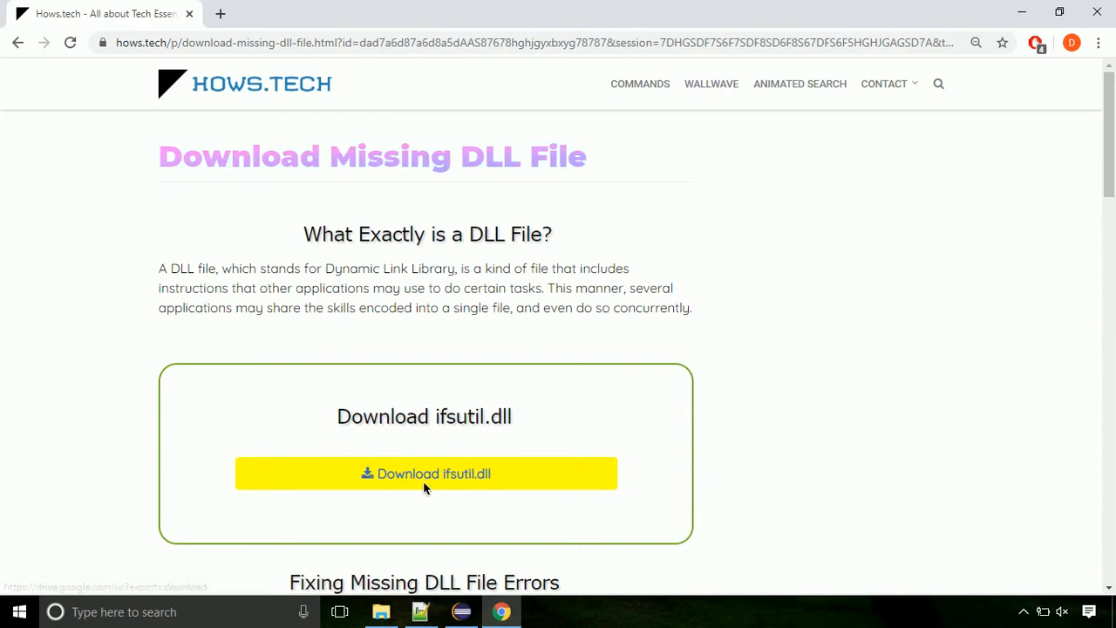
Step: Download ifsutil.dll into the Downloads folder and reveal it in File Explorer
click(426, 475)
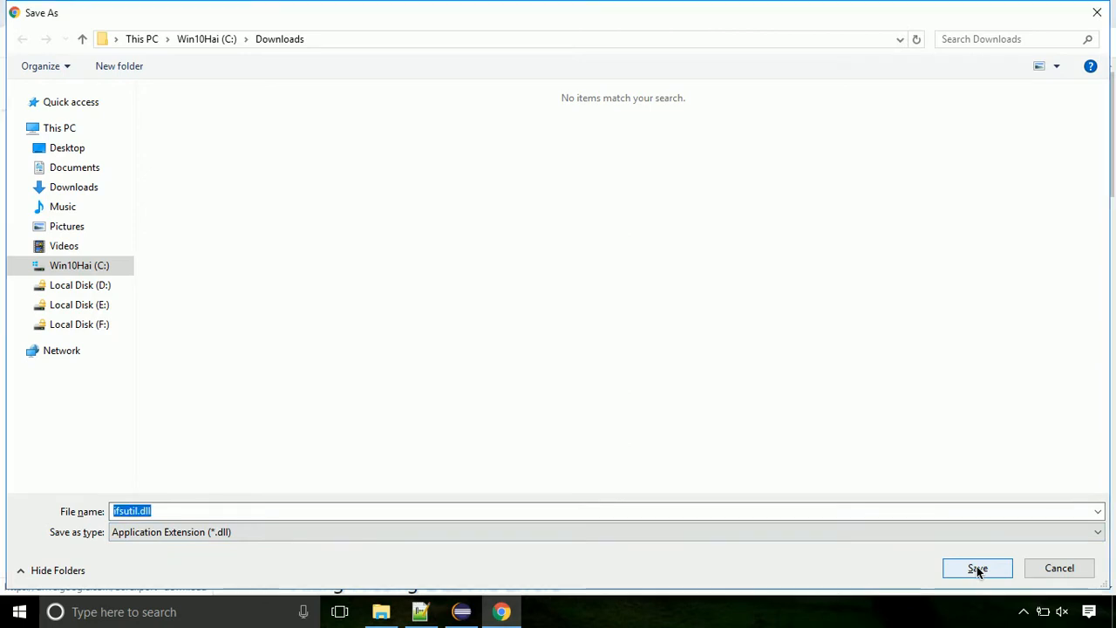
click(976, 569)
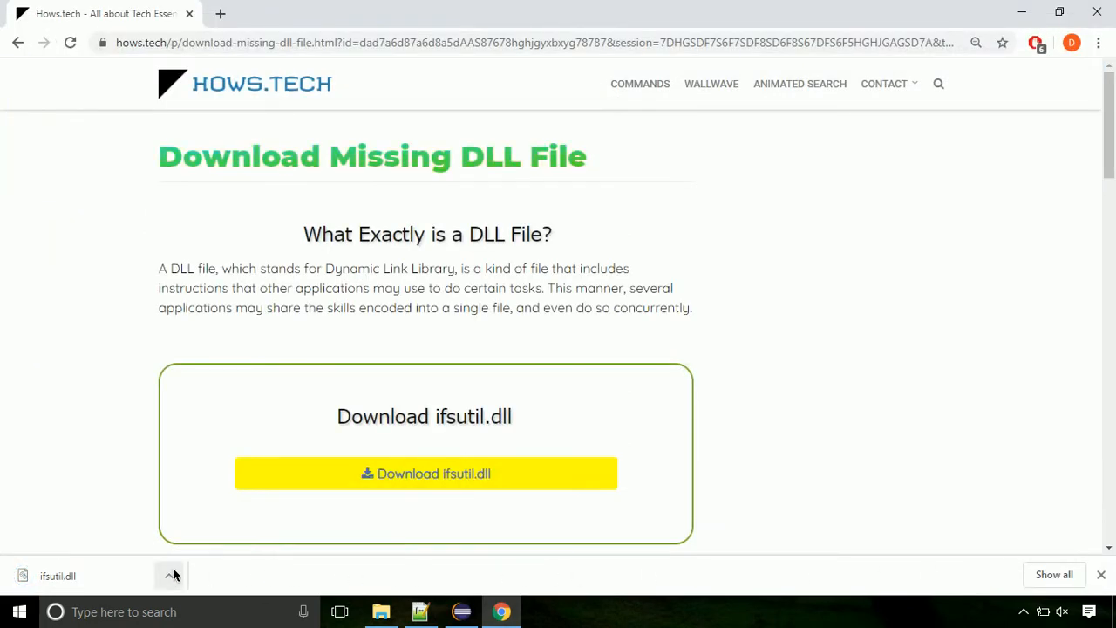
click(169, 575)
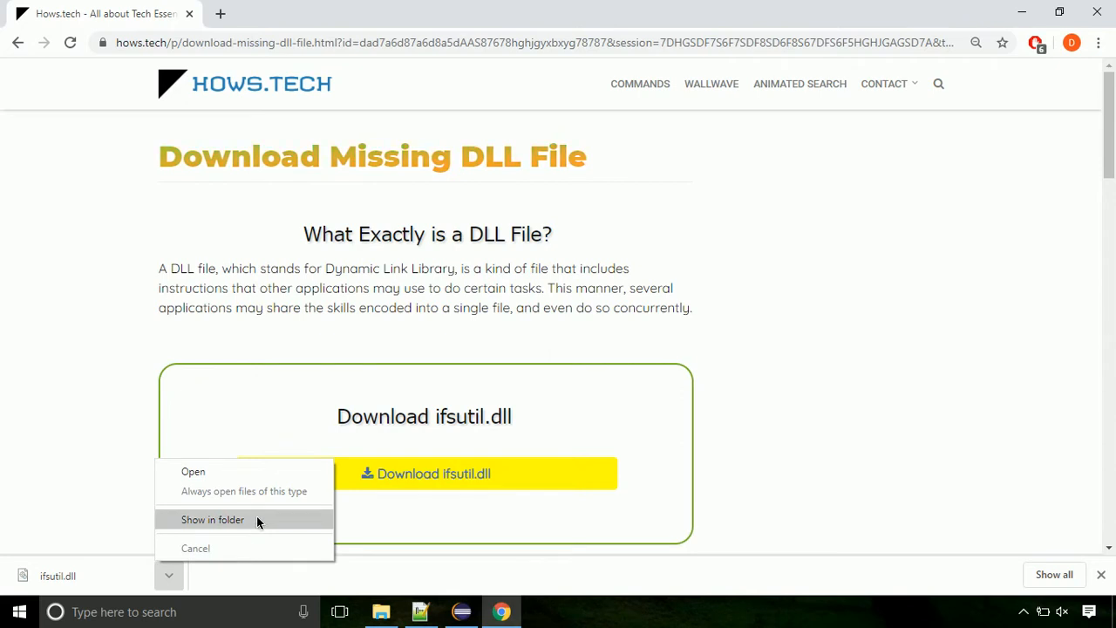
click(213, 519)
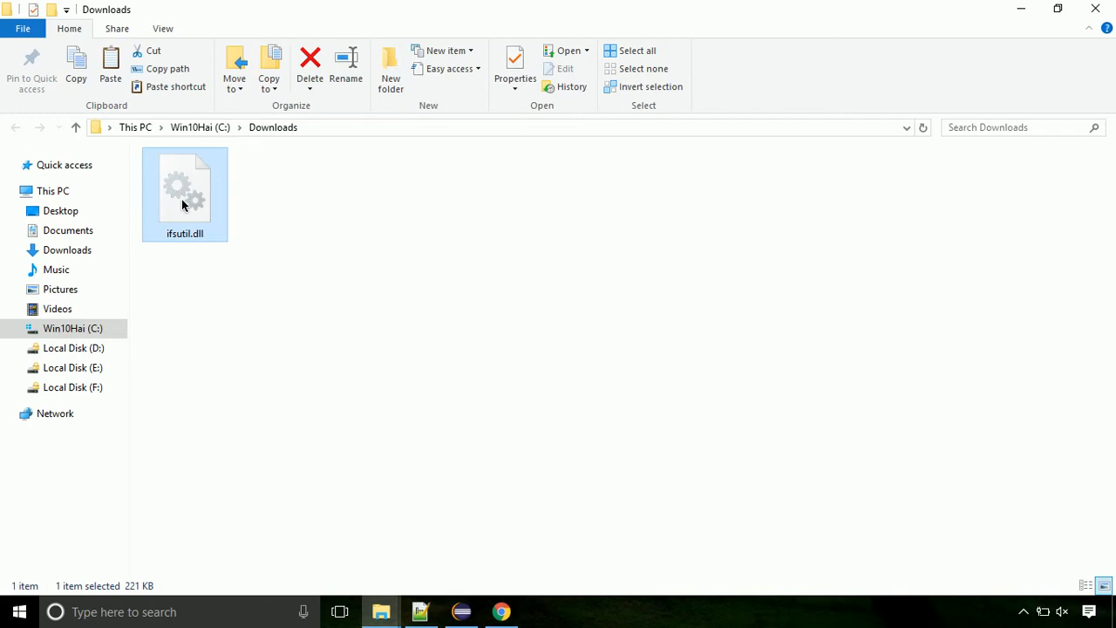
Step: Copy ifsutil.dll from the Downloads folder
right_click(185, 185)
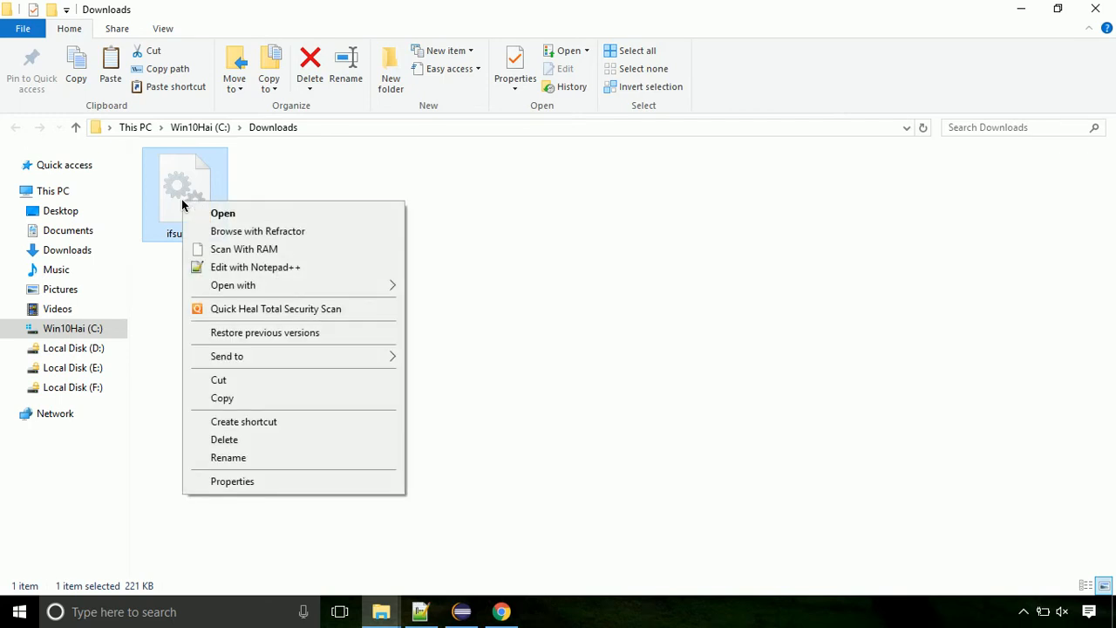
mouse_move(289, 398)
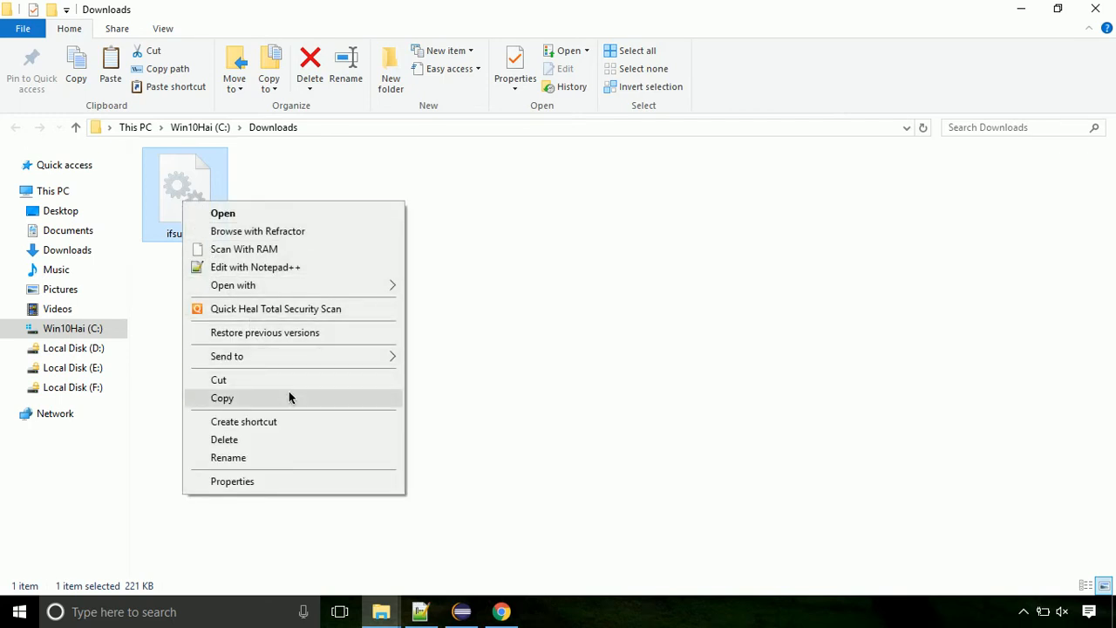
click(221, 398)
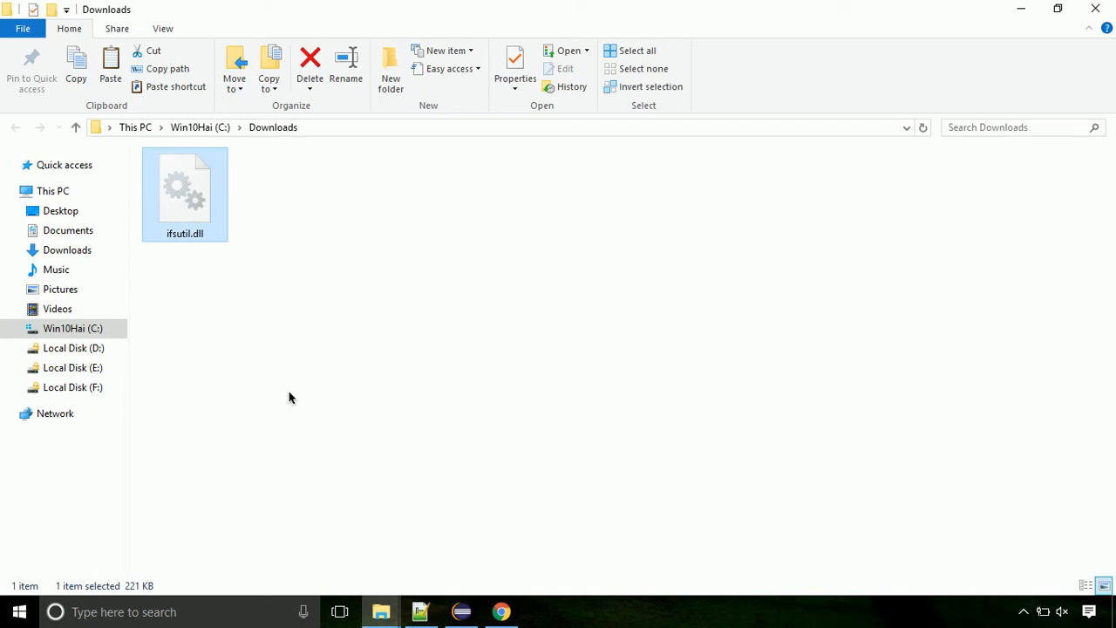
Step: Browse from the C: drive through Windows into the System32 folder
click(74, 328)
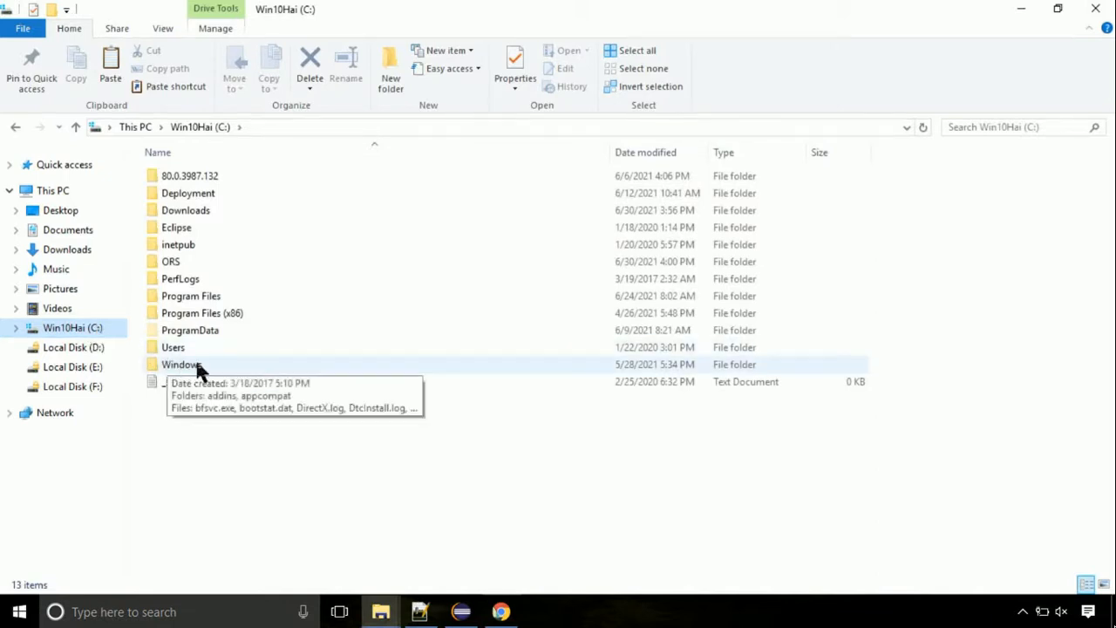
double_click(181, 364)
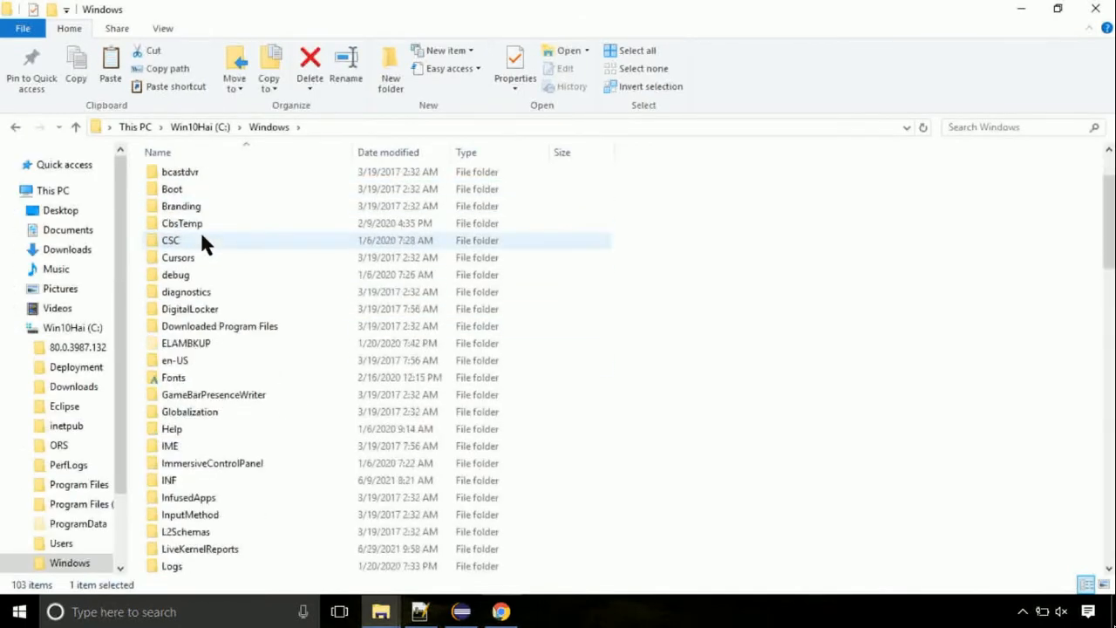
scroll(down, 3)
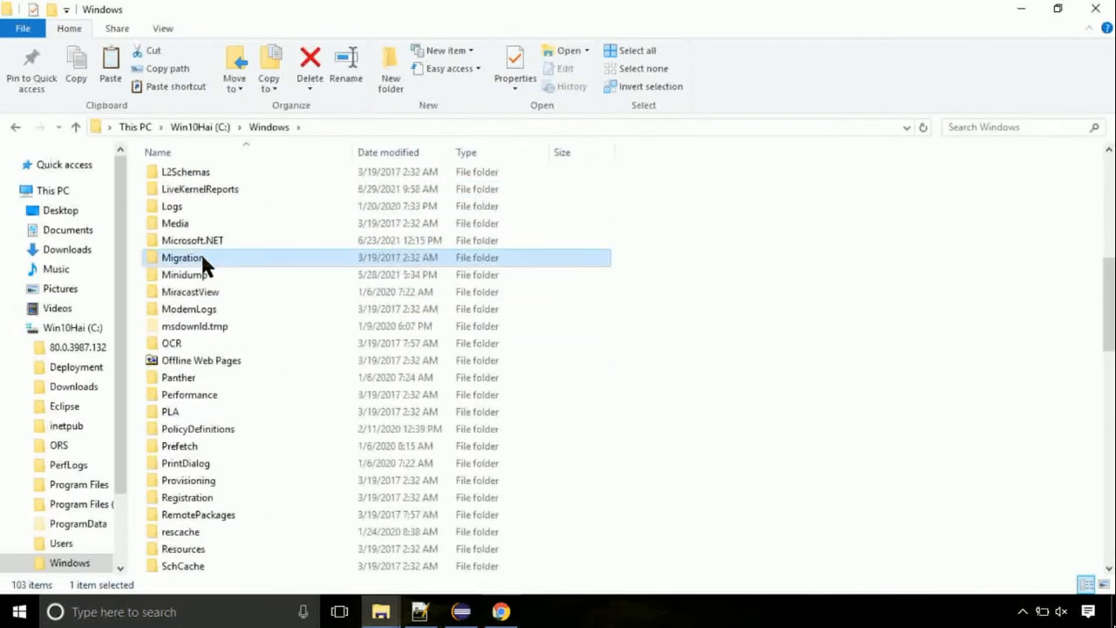
scroll(down, 3)
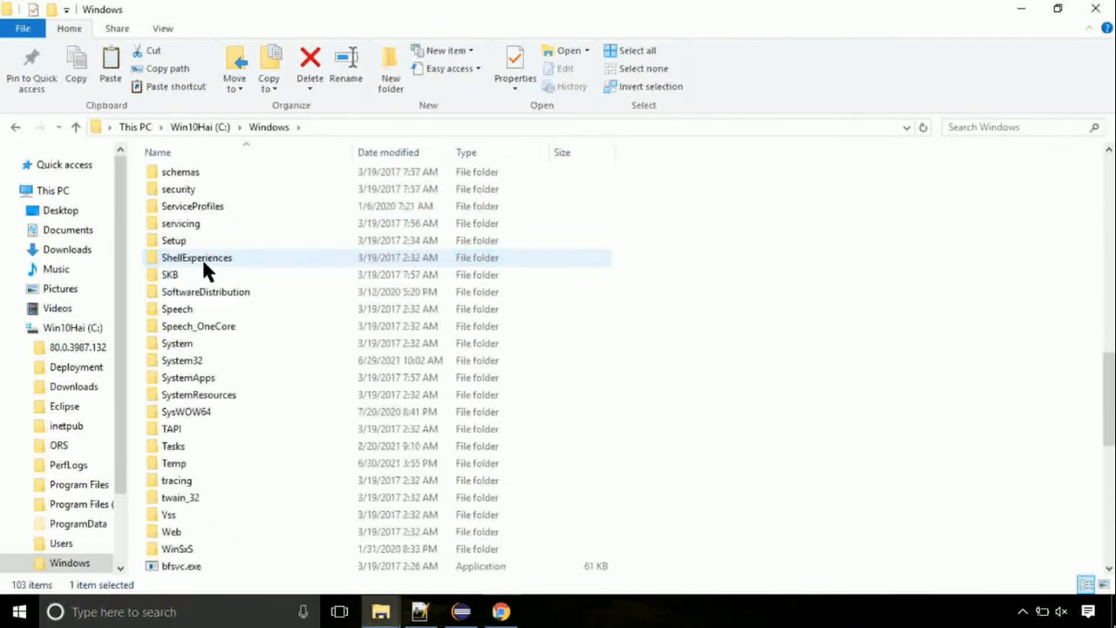
scroll(down, 3)
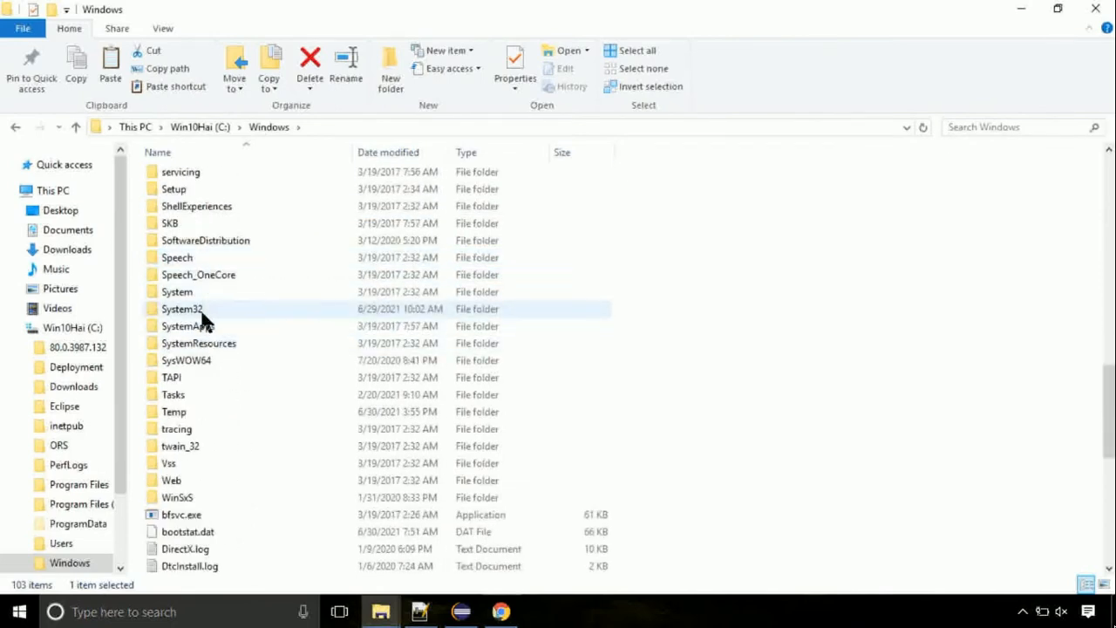
double_click(182, 309)
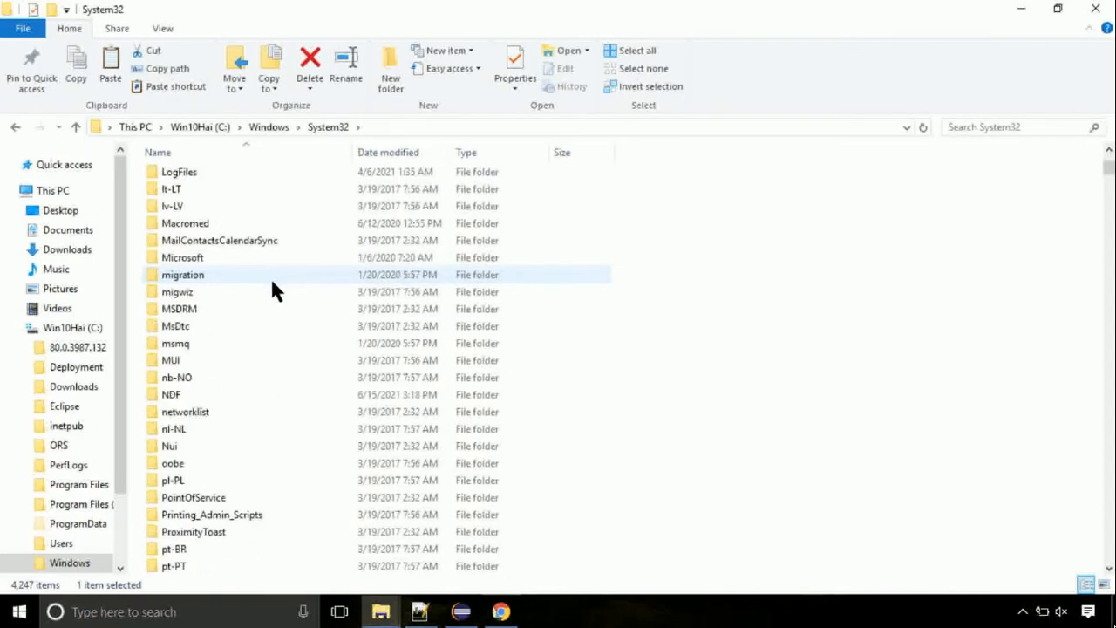
scroll(down, 3)
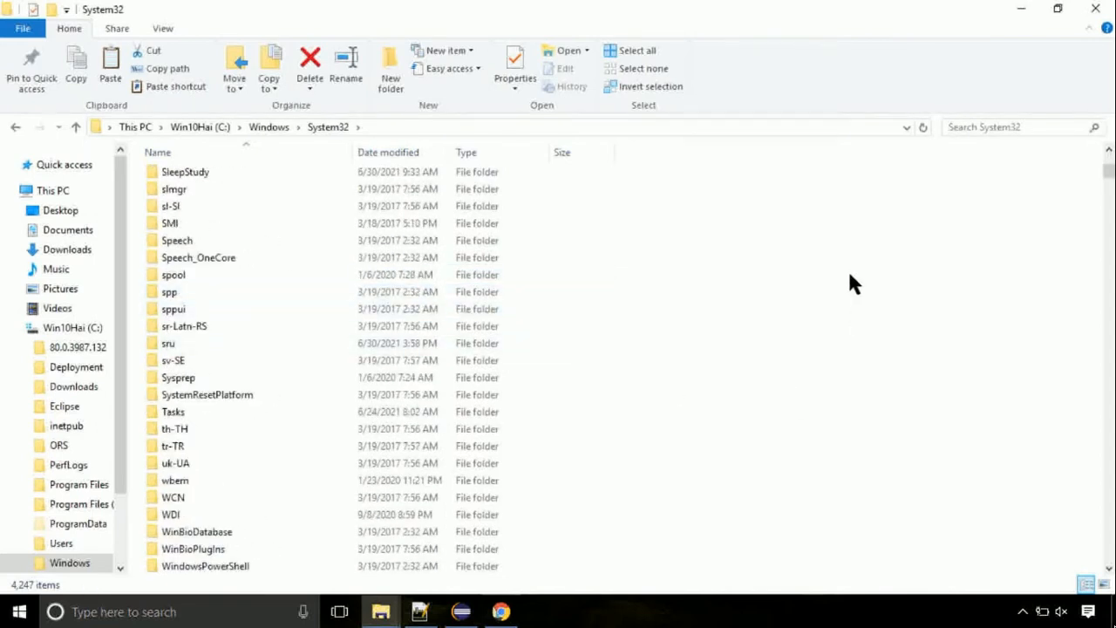
Step: Paste ifsutil.dll into C:\Windows\System32, granting administrator permission
right_click(853, 282)
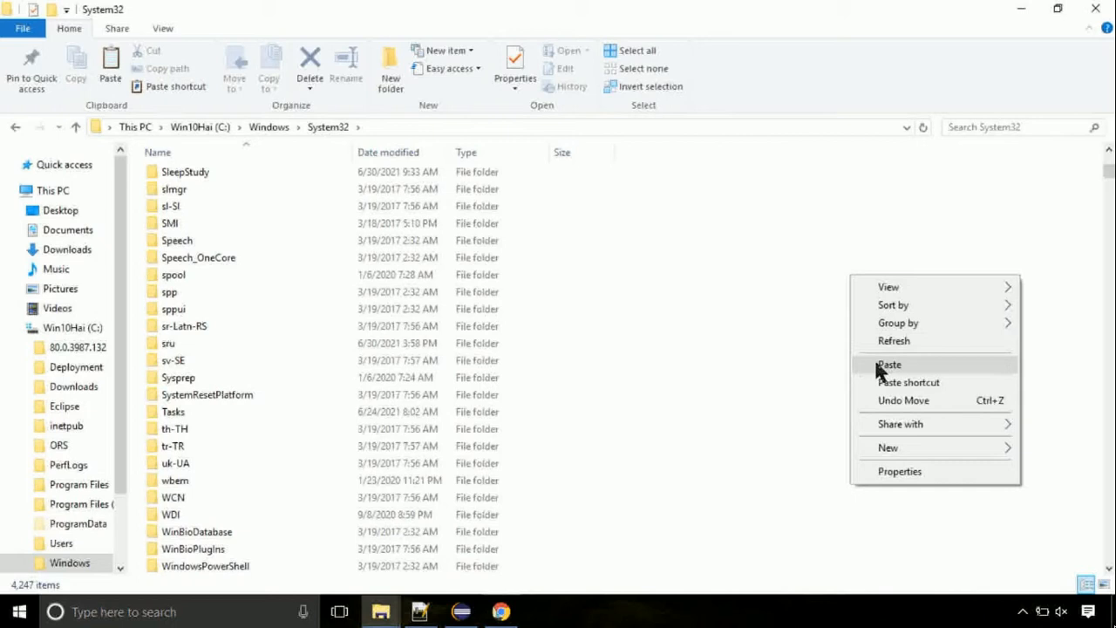
click(889, 365)
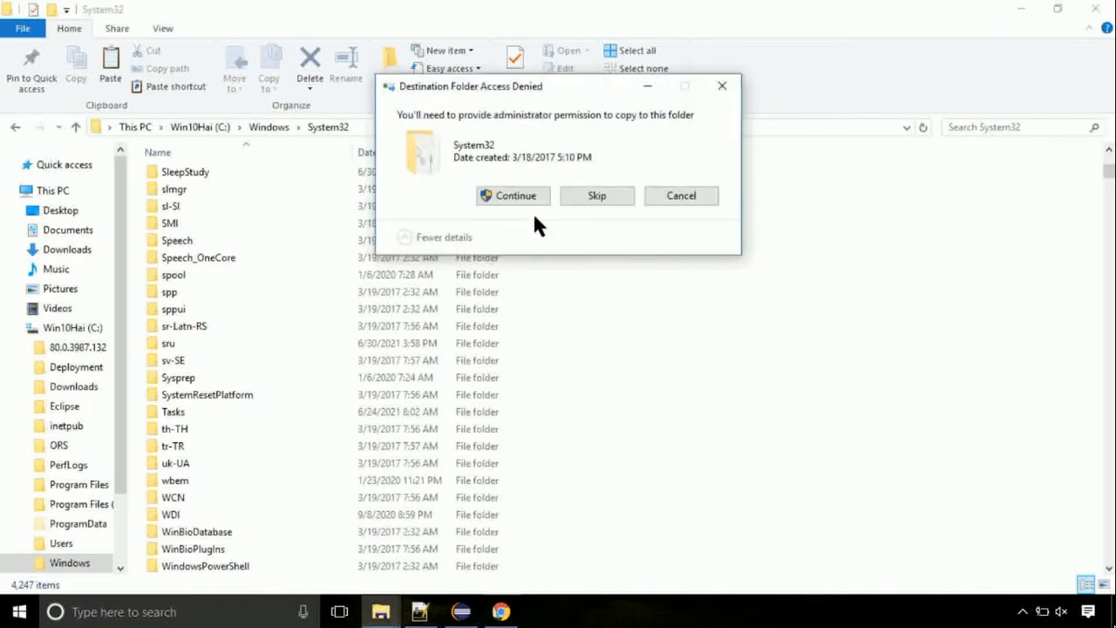
click(512, 195)
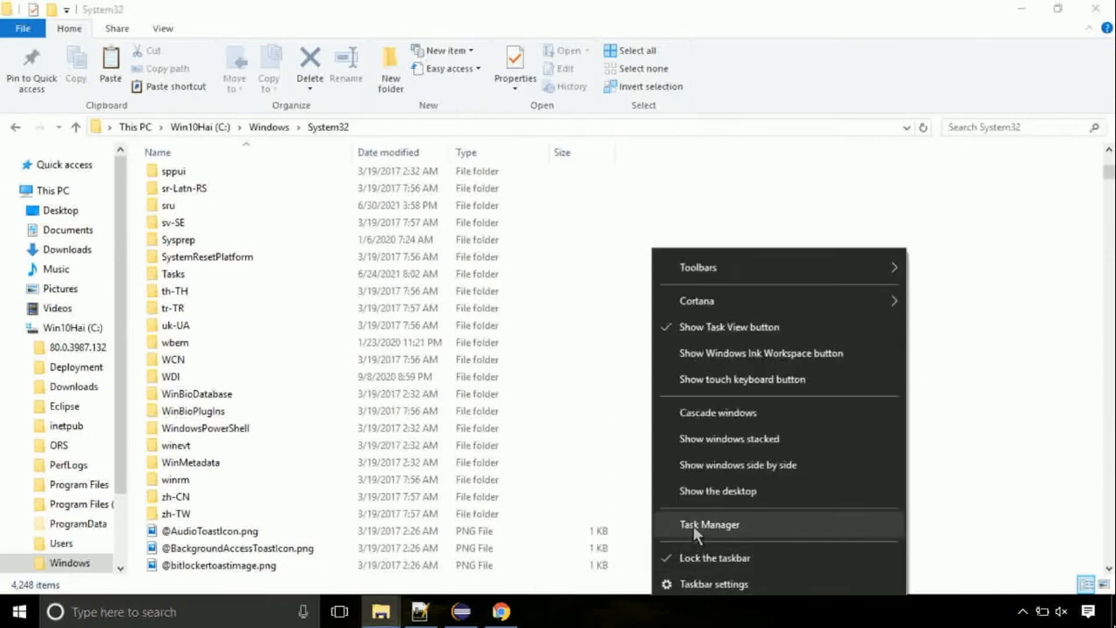
Step: Launch Task Manager and start a new task from its File menu
click(708, 523)
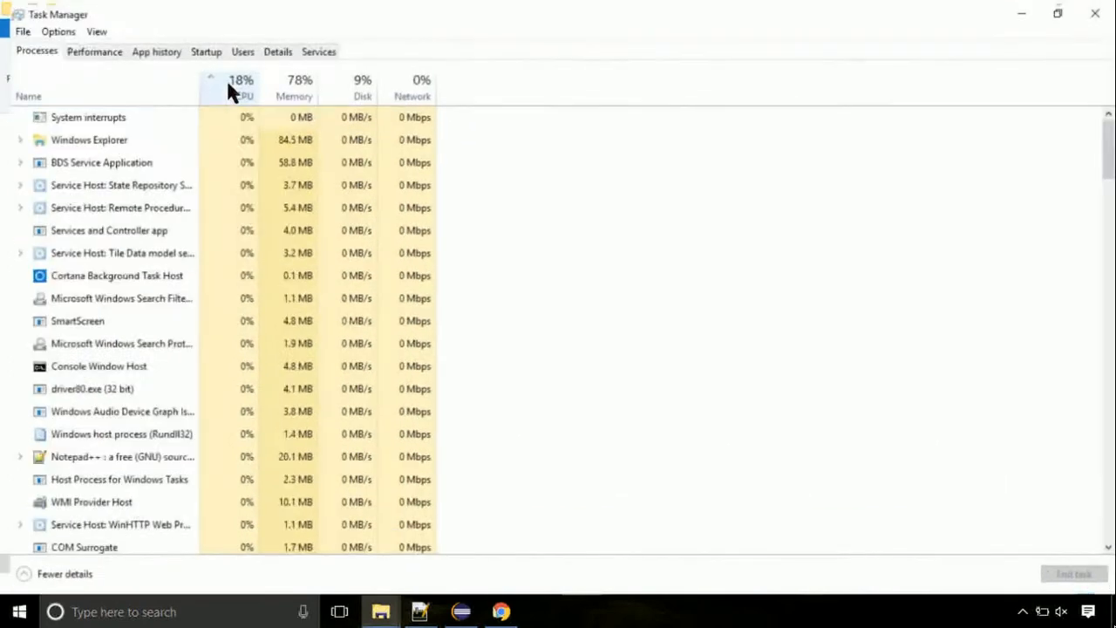
click(23, 31)
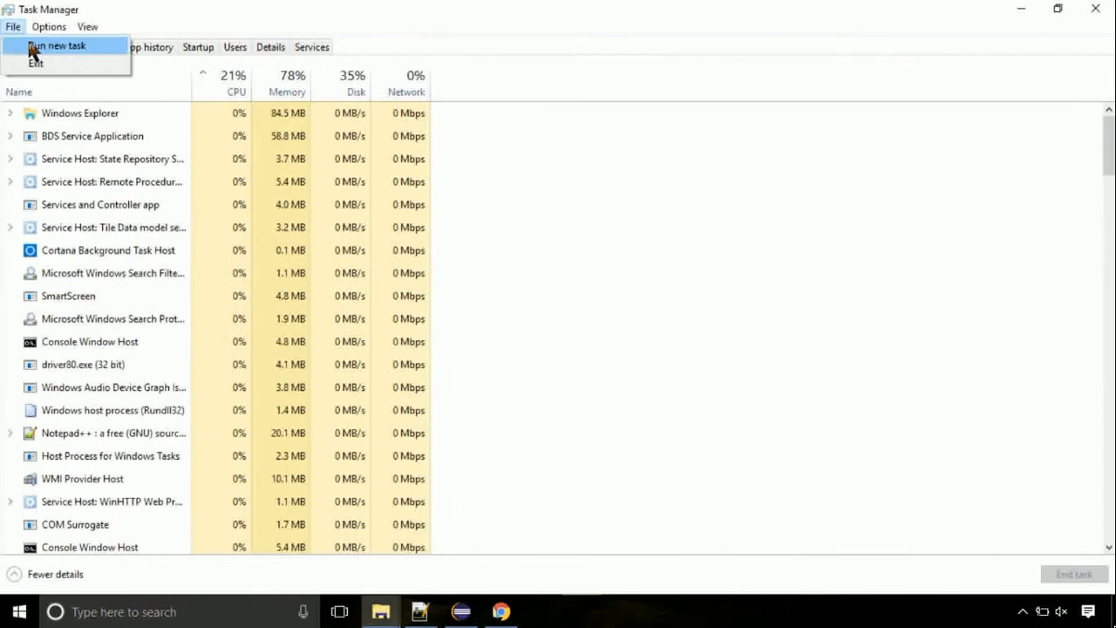
click(56, 45)
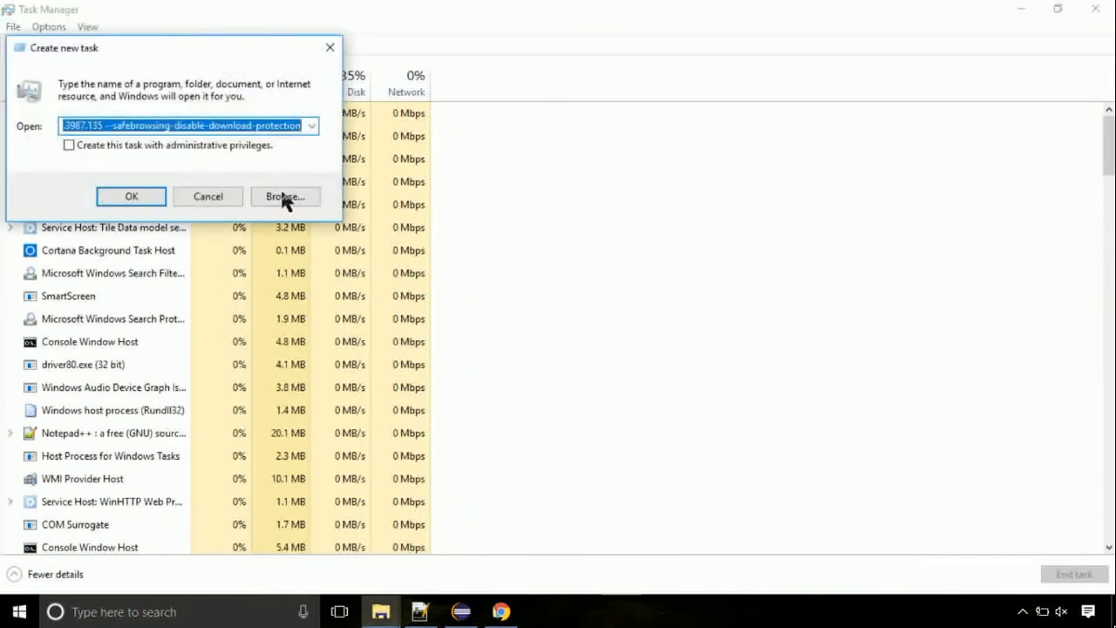
Step: Browse to C:\Windows\System32 and choose cmd.exe as the program to run
click(284, 196)
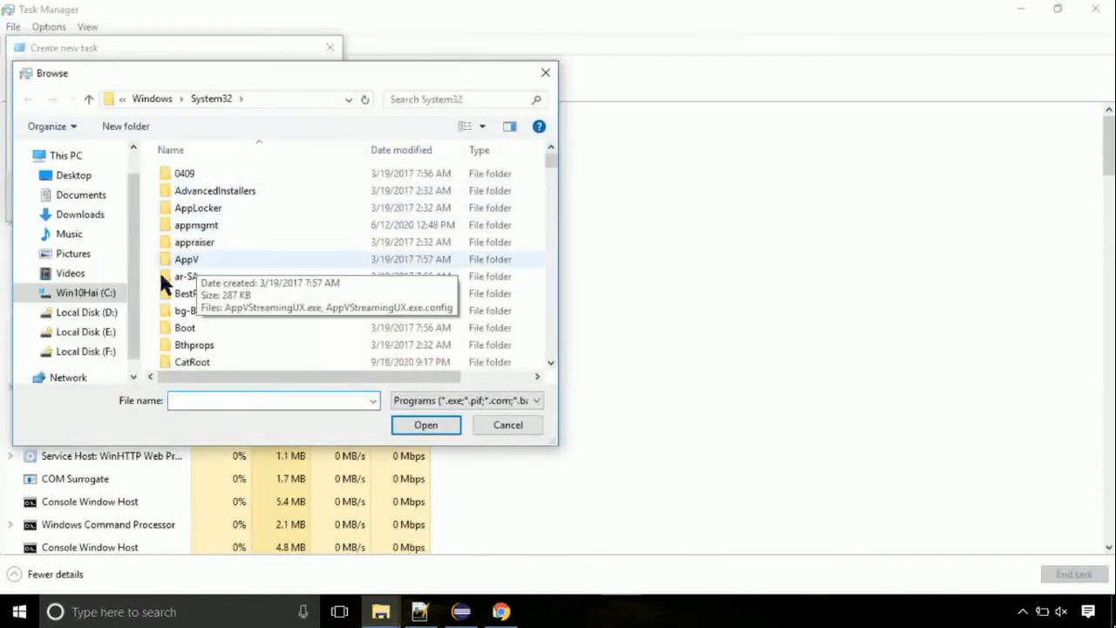
click(84, 293)
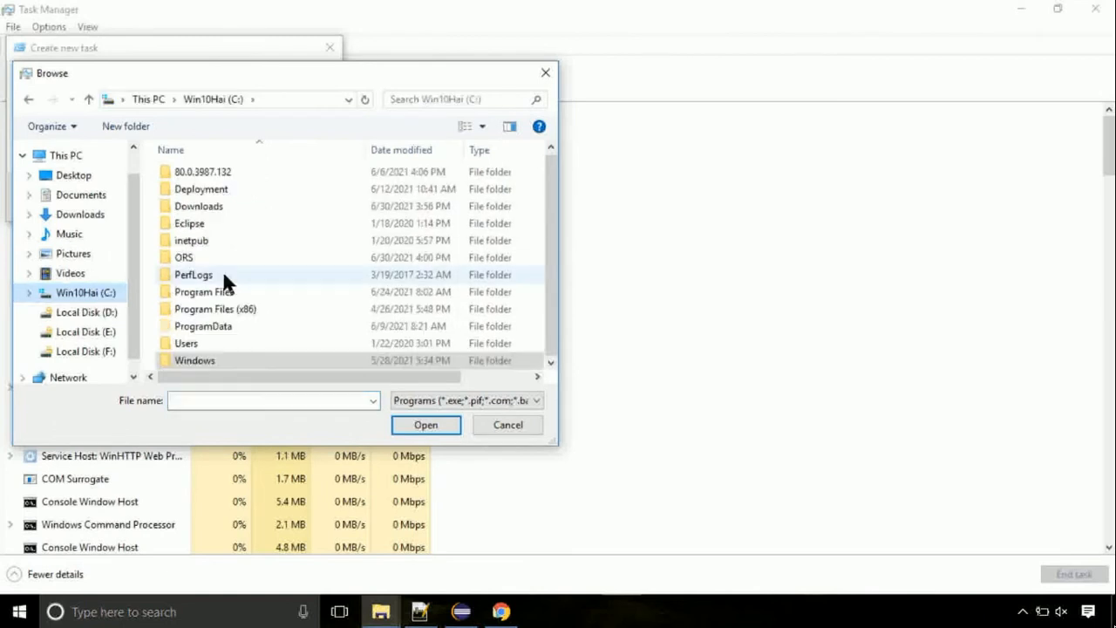
click(195, 360)
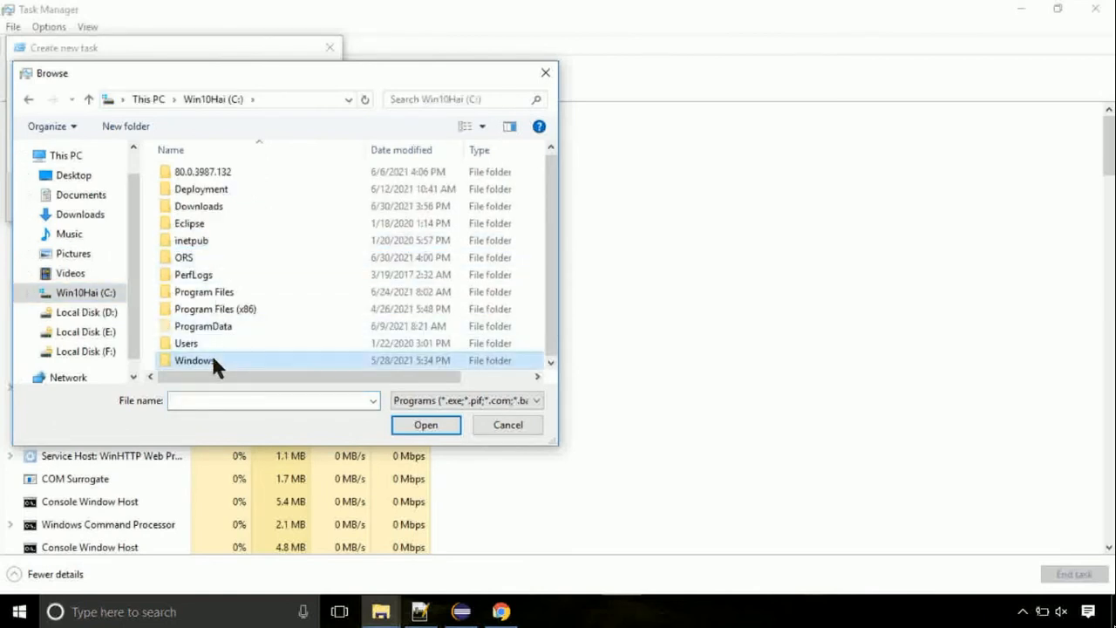
double_click(194, 360)
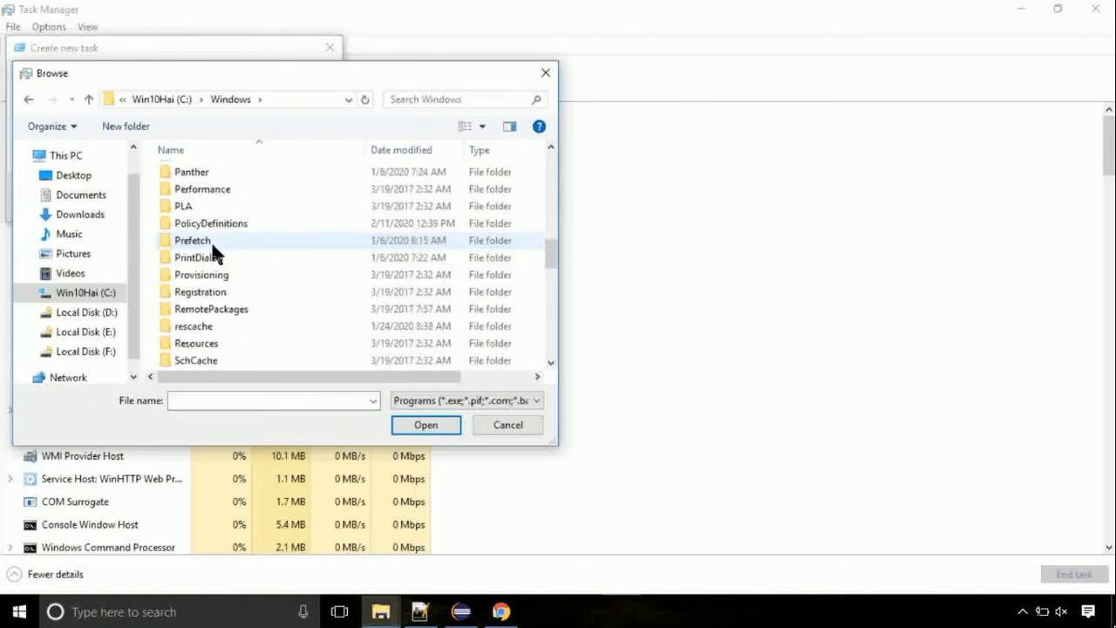
scroll(down, 3)
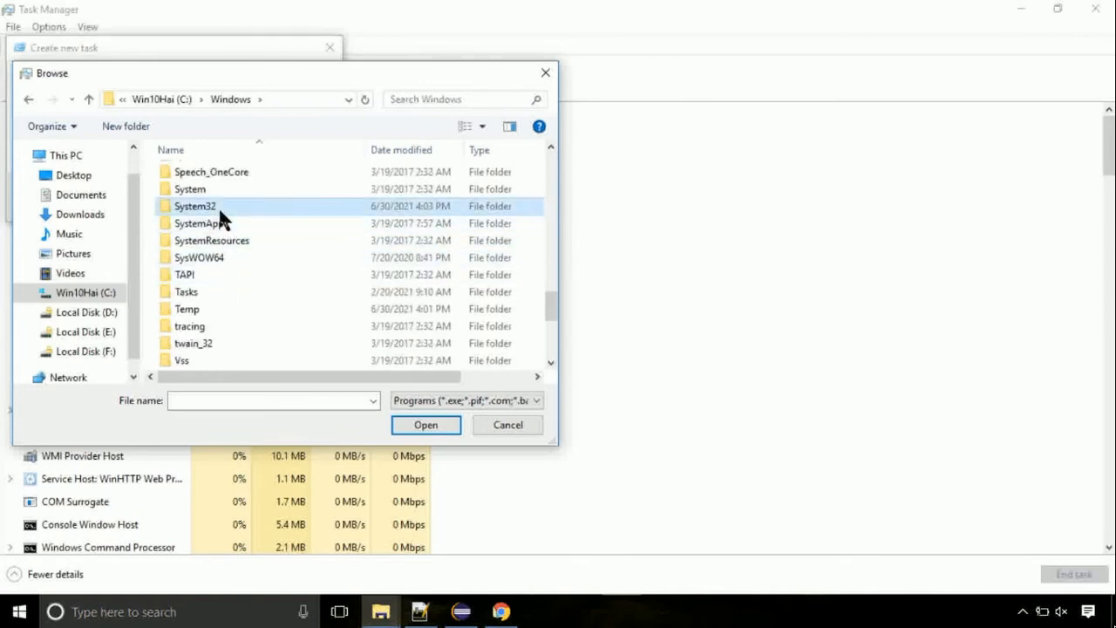
double_click(193, 205)
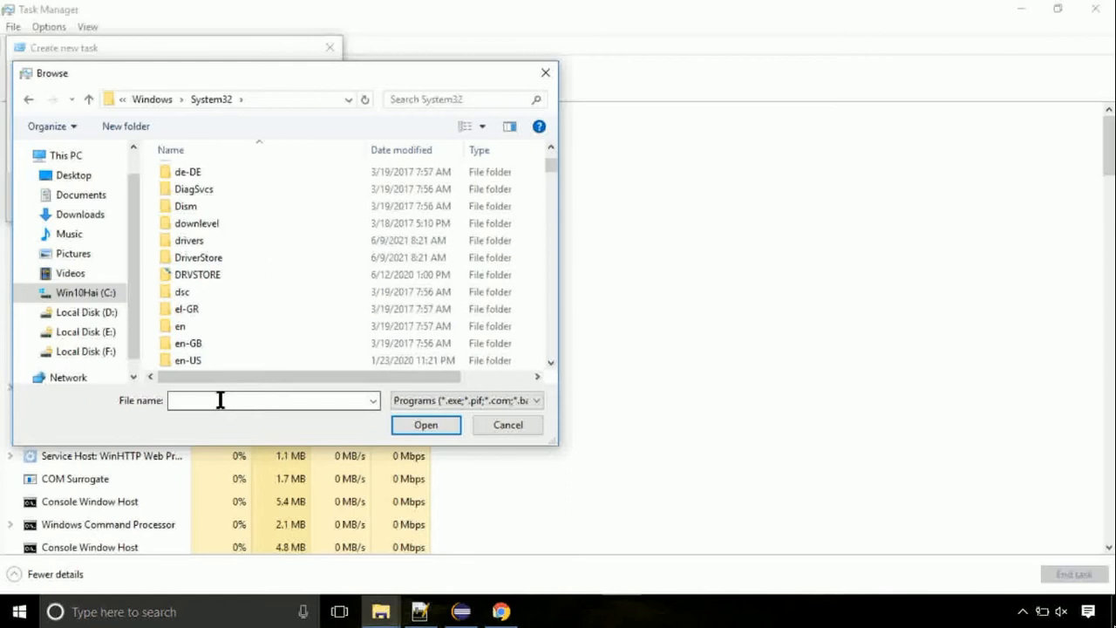
scroll(down, 3)
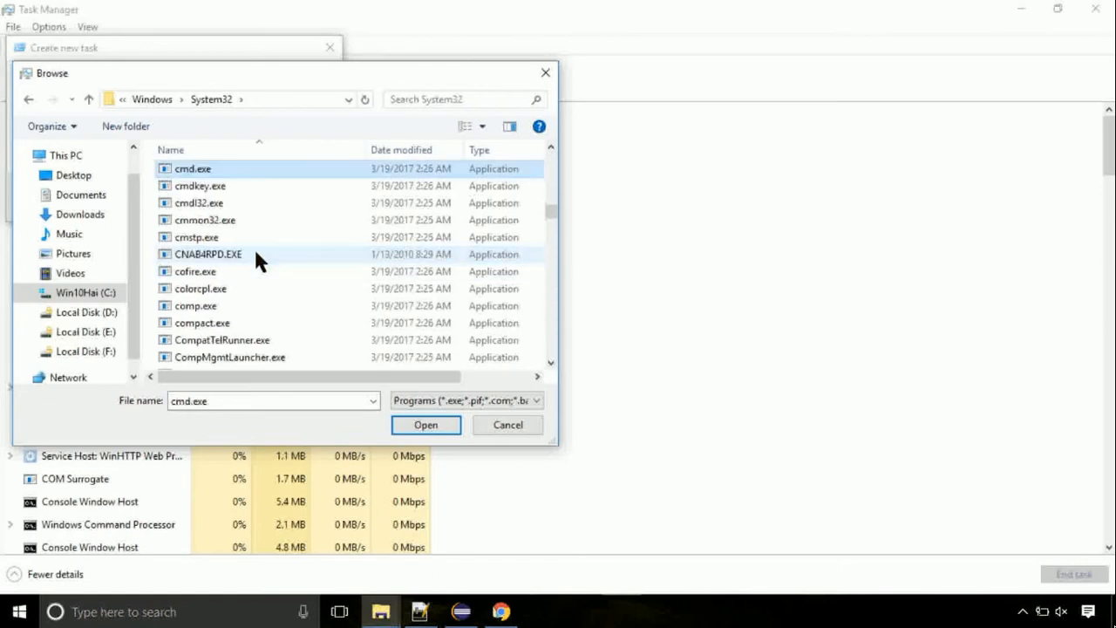
click(425, 426)
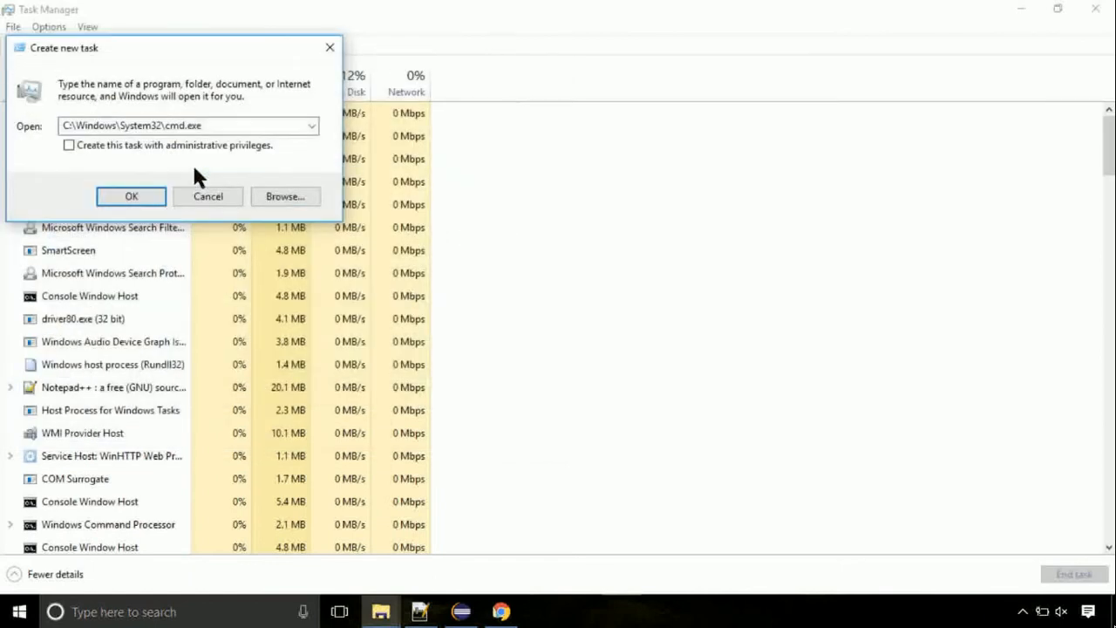
Step: Launch cmd.exe with administrative privileges to get an Administrator Command Prompt
click(70, 145)
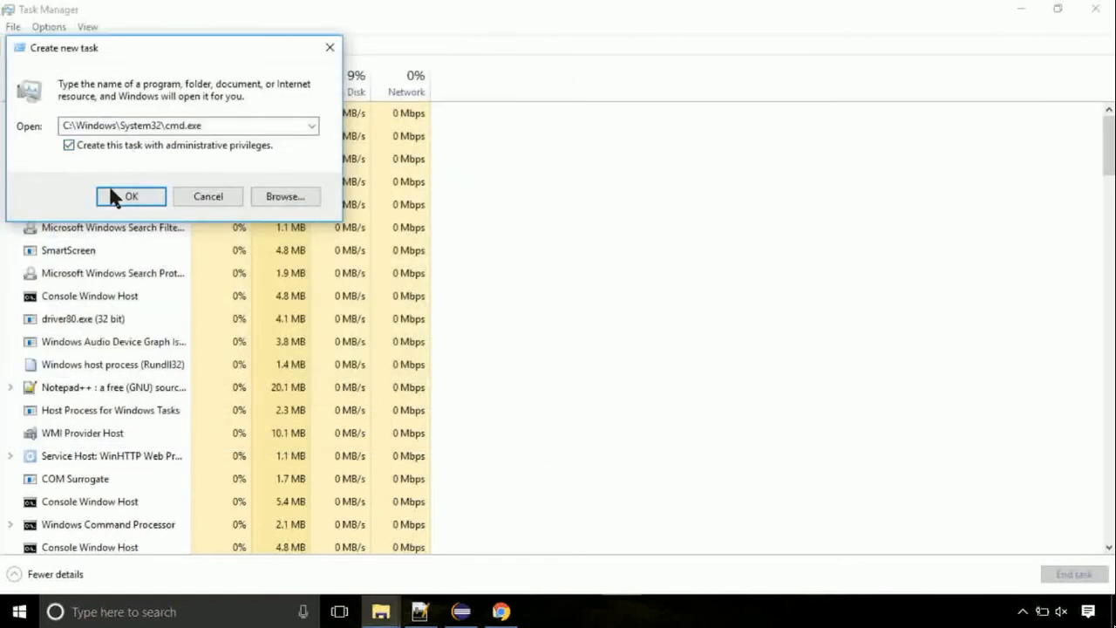
click(131, 195)
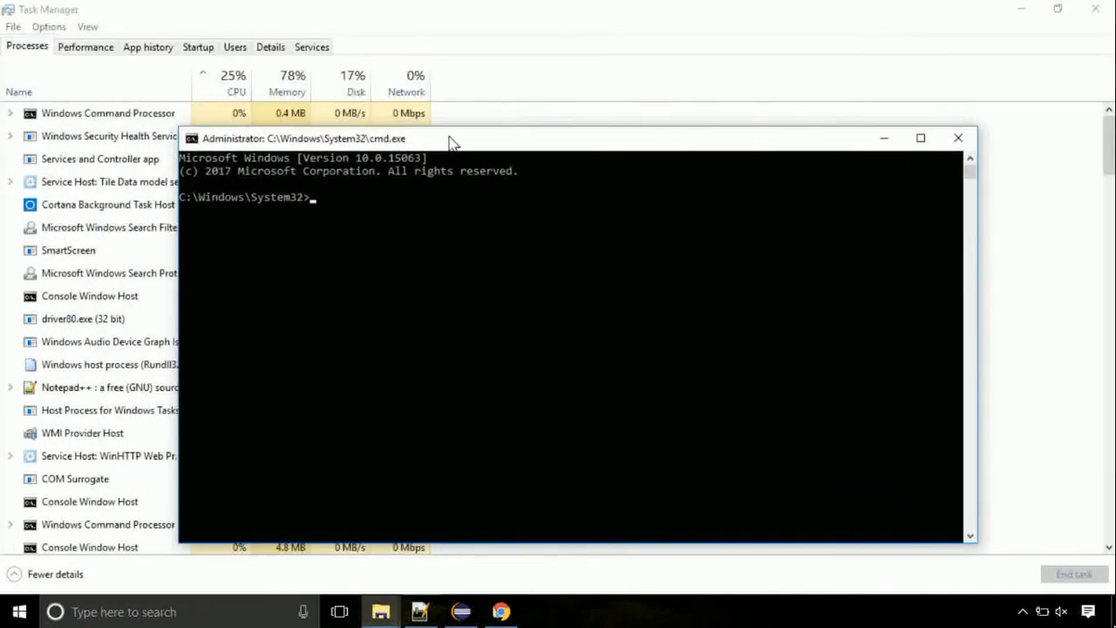
Step: Run gpupdate to refresh computer and user policy, then begin entering chkdsk
text(gpupd)
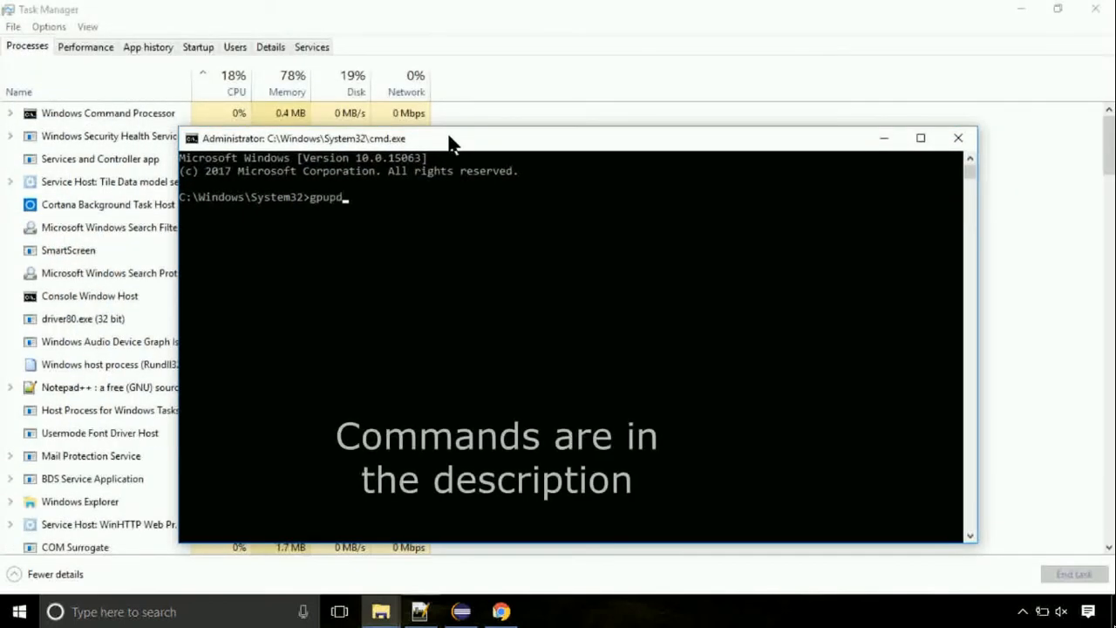
key(enter)
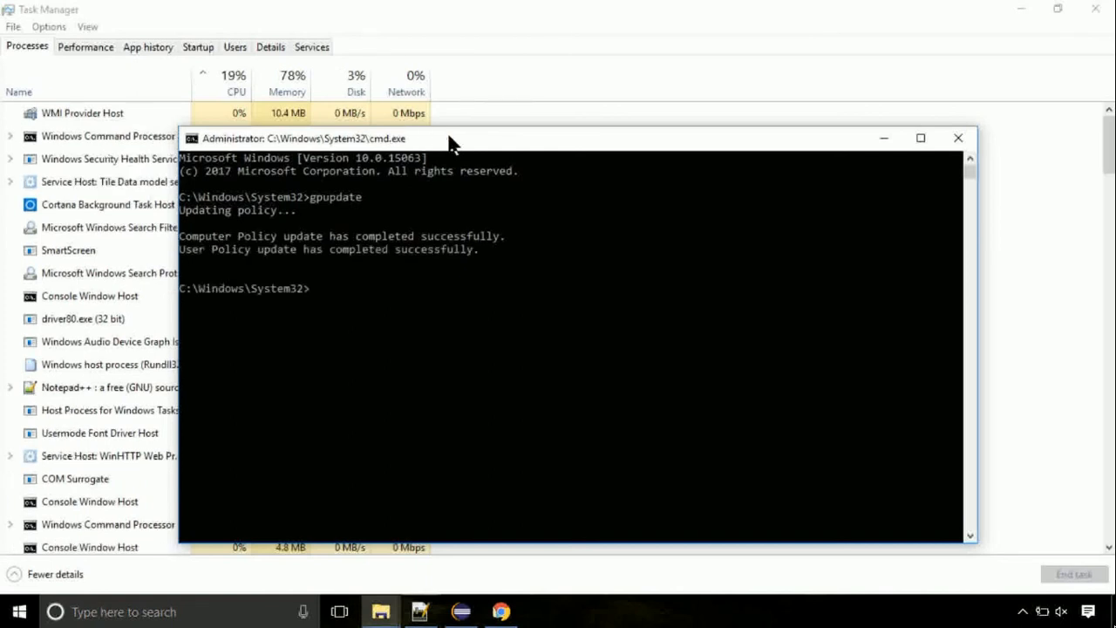
text(chkds)
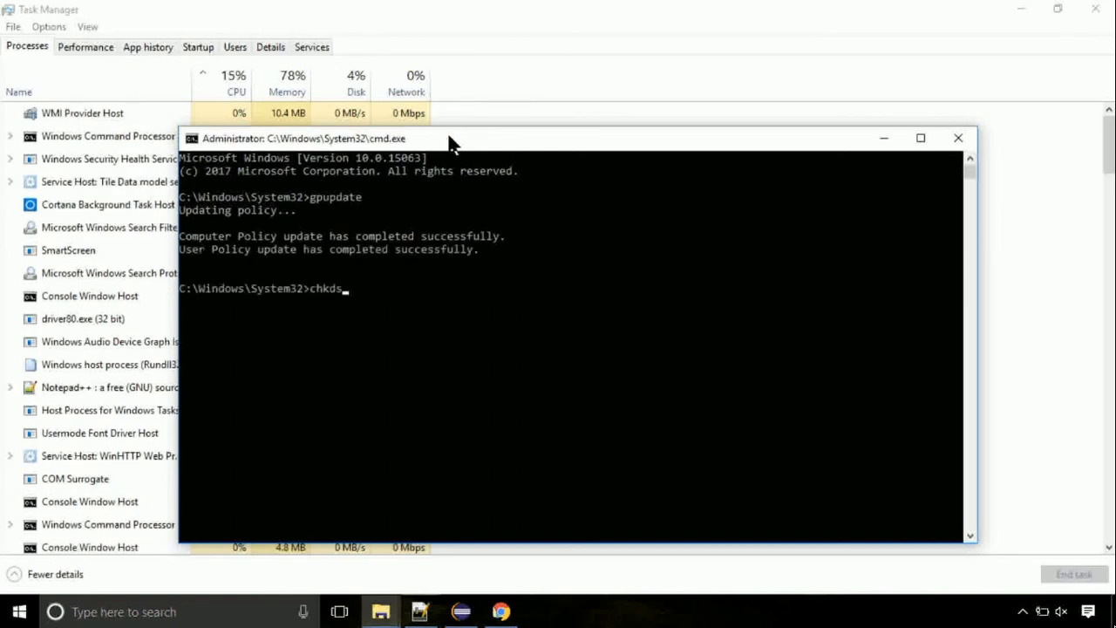